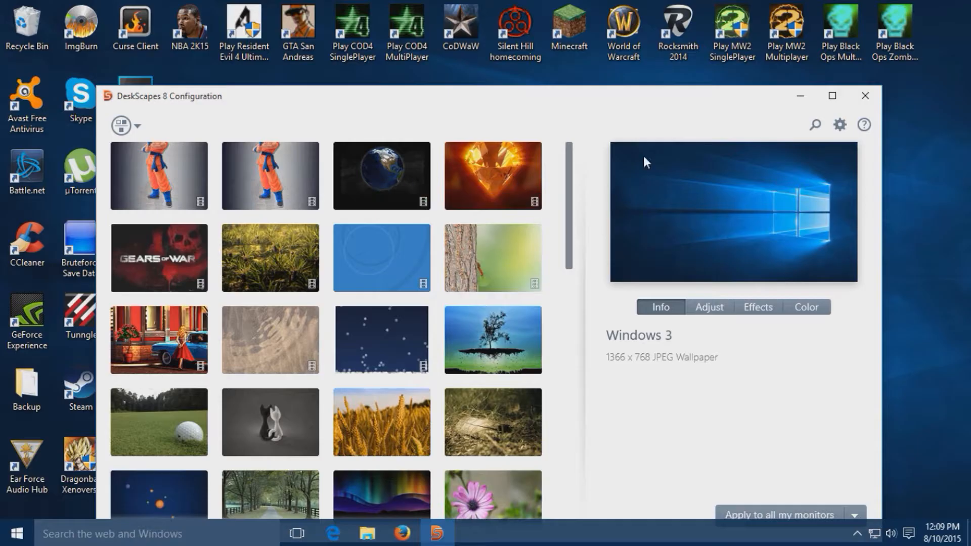
{"action": "mouse_move", "coordinate": [162, 102]}
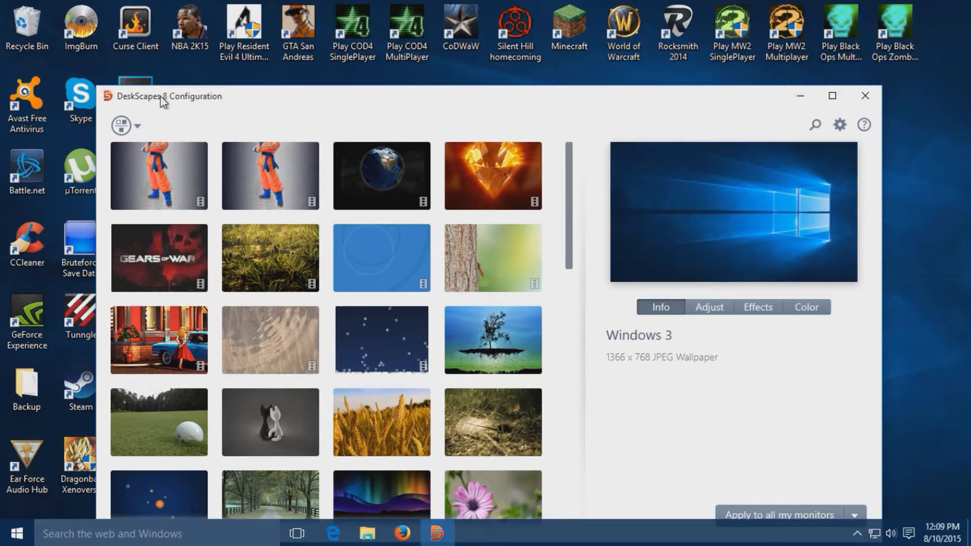
{"action": "mouse_move", "coordinate": [171, 106]}
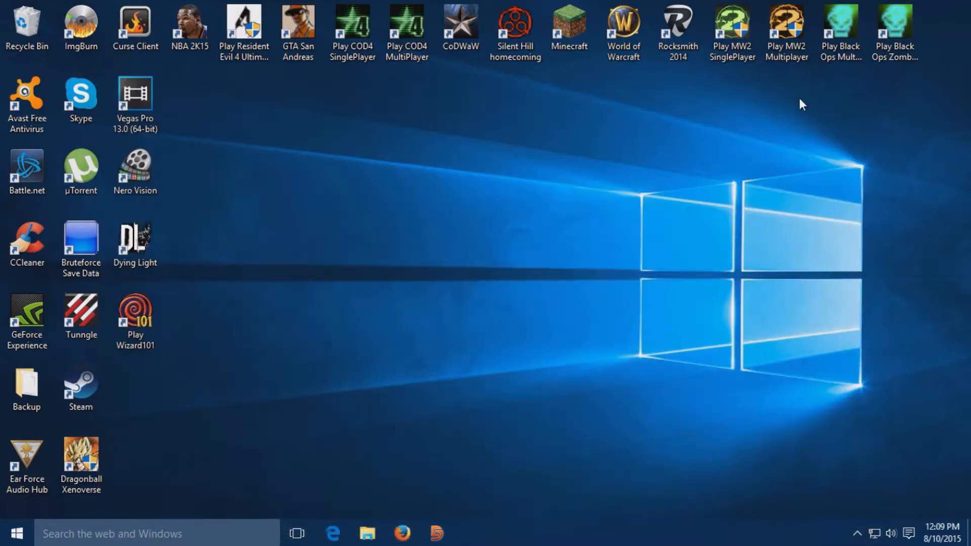
Review the Folders settings, selecting the F:\Animated Wallpapers source folder.
{"action": "left_click", "coordinate": [437, 532]}
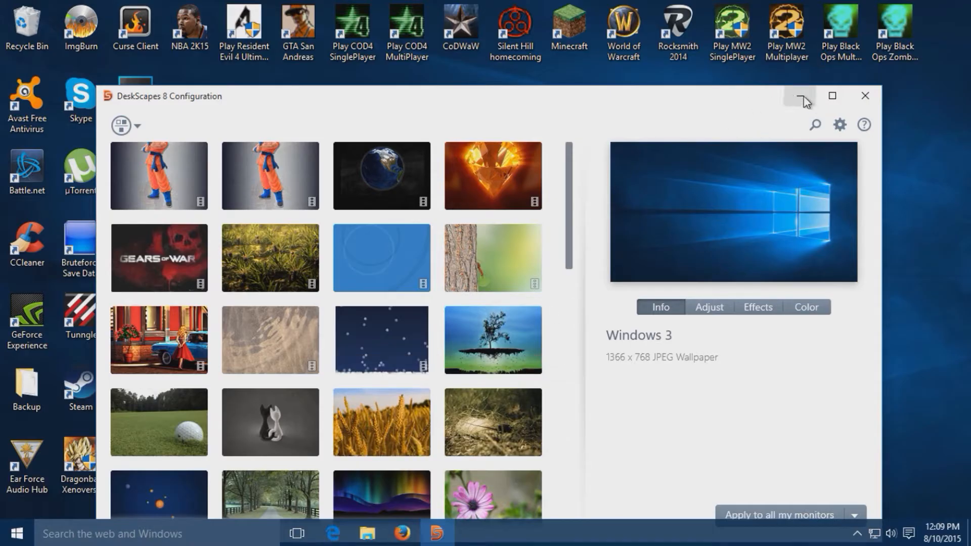
{"action": "mouse_move", "coordinate": [799, 99]}
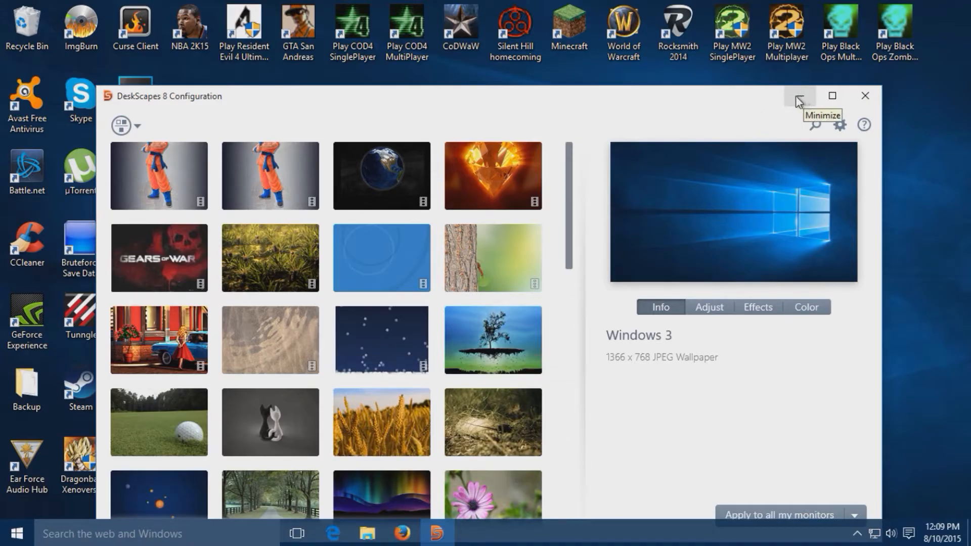
{"action": "mouse_move", "coordinate": [747, 115]}
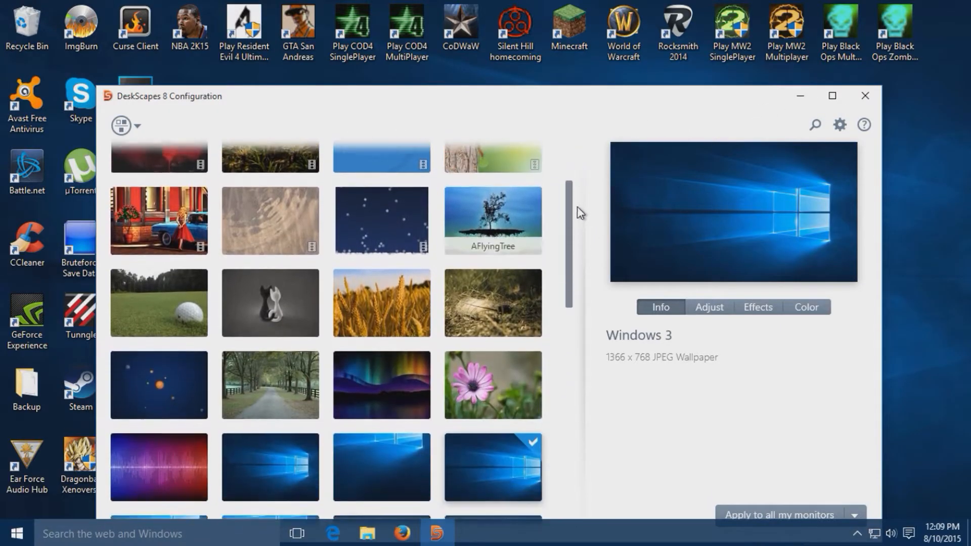
{"action": "scroll", "scroll_direction": "down", "scroll_amount": 3}
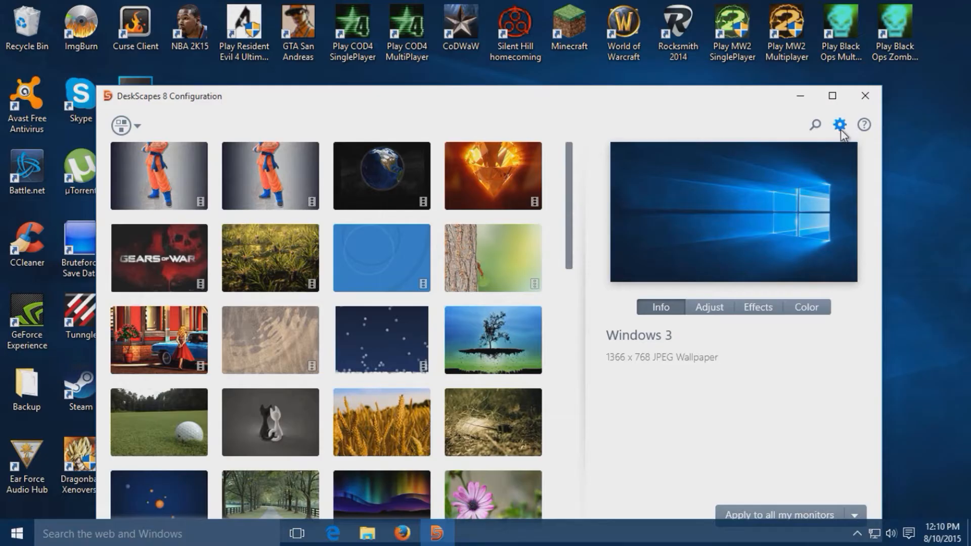
{"action": "mouse_move", "coordinate": [696, 135]}
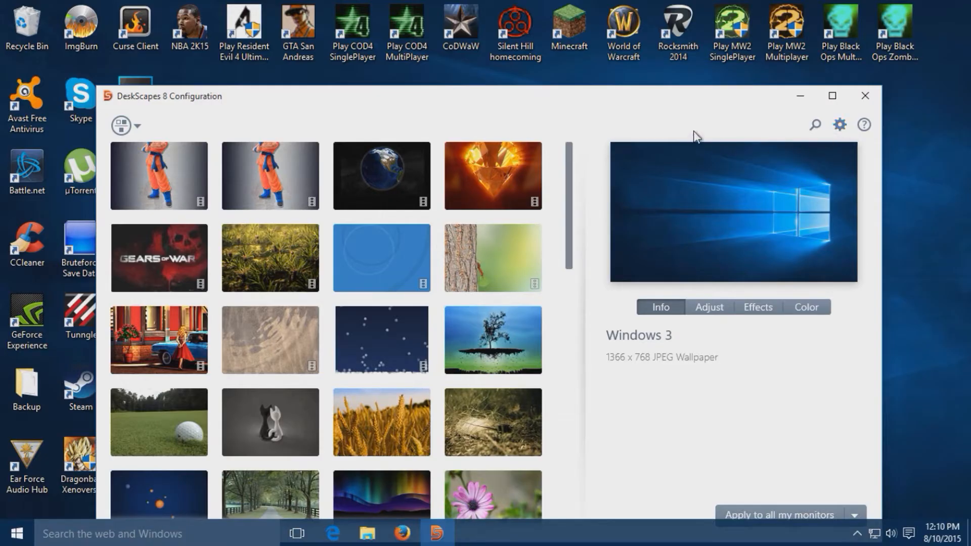
{"action": "left_click", "coordinate": [840, 124]}
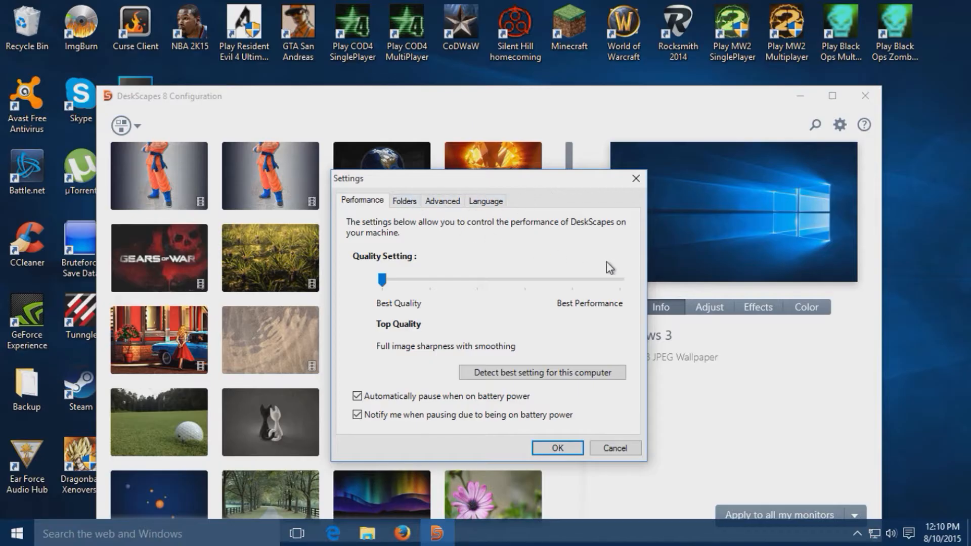
{"action": "mouse_move", "coordinate": [435, 247]}
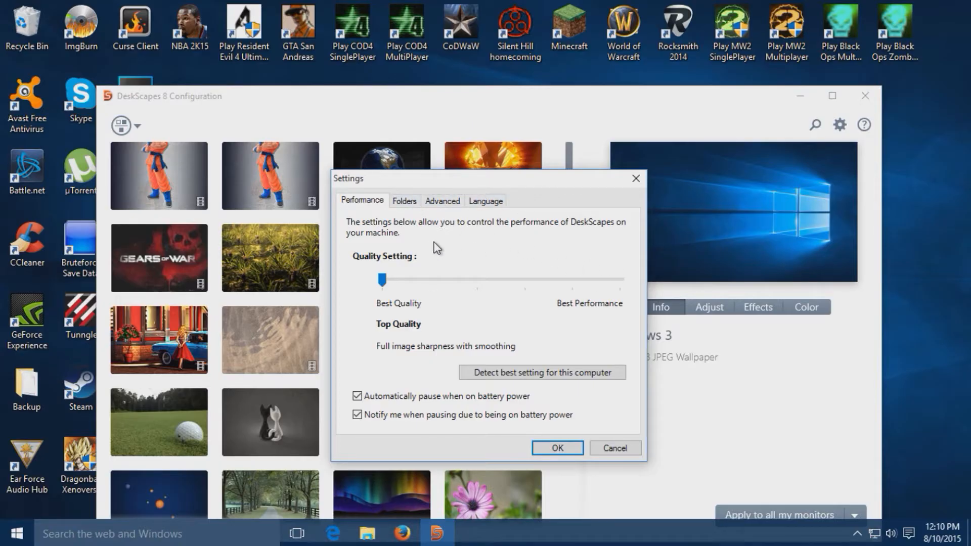
{"action": "mouse_move", "coordinate": [840, 126]}
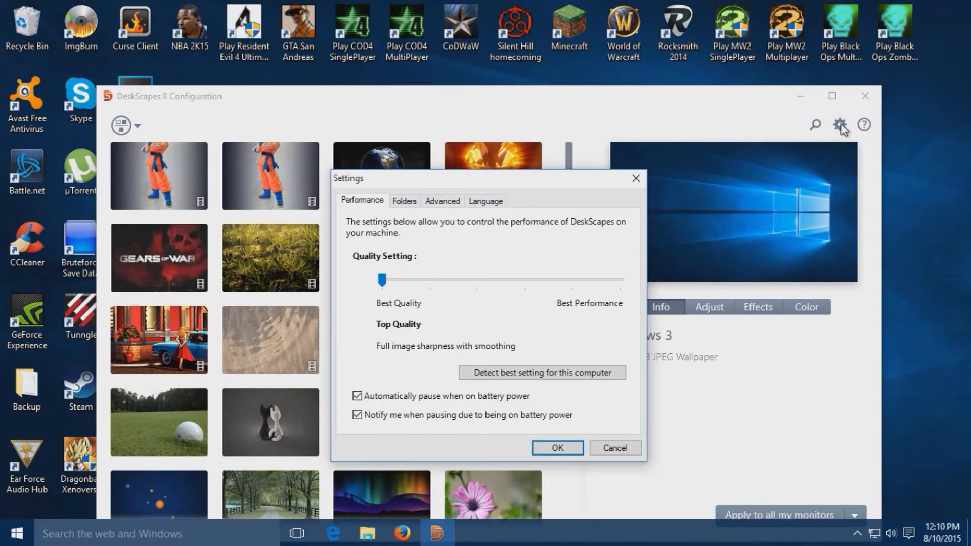
{"action": "mouse_move", "coordinate": [606, 258]}
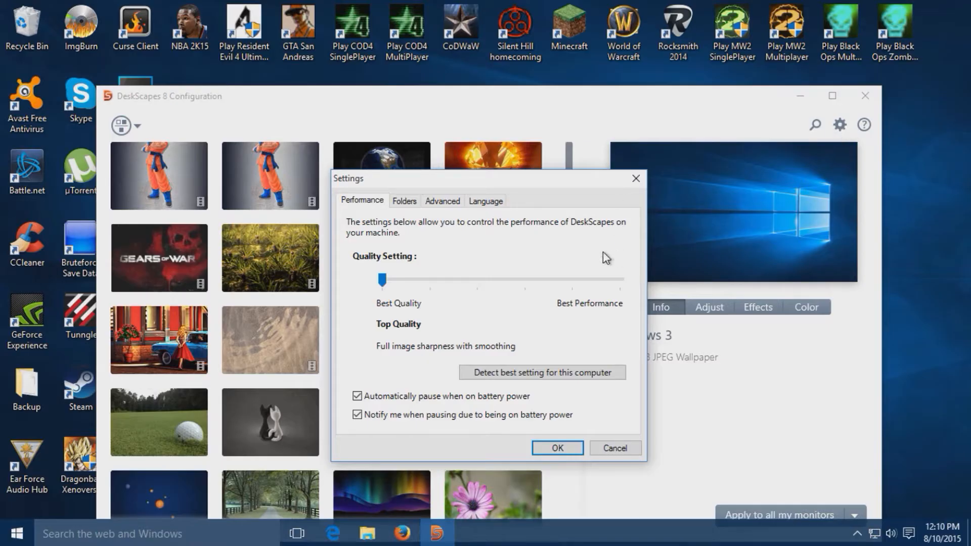
{"action": "mouse_move", "coordinate": [498, 250]}
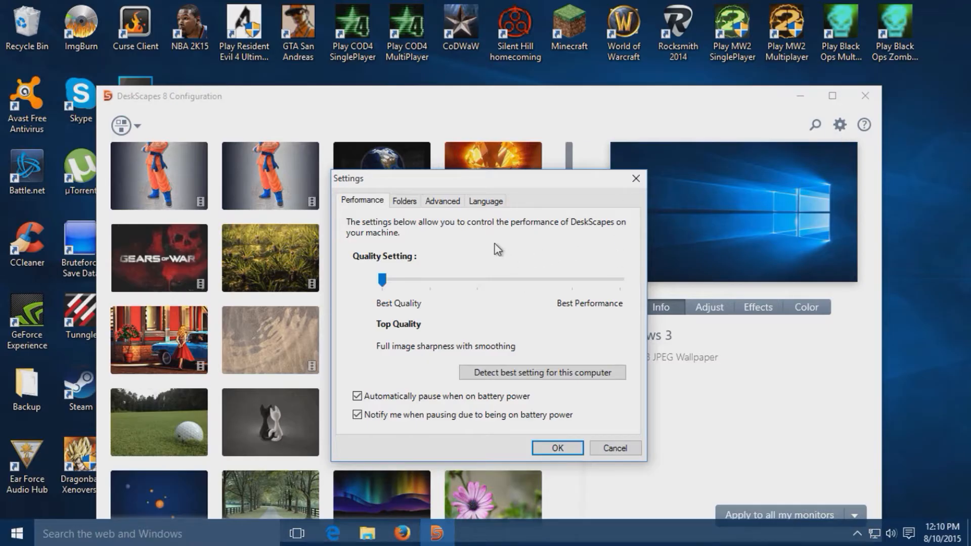
{"action": "left_click", "coordinate": [403, 200]}
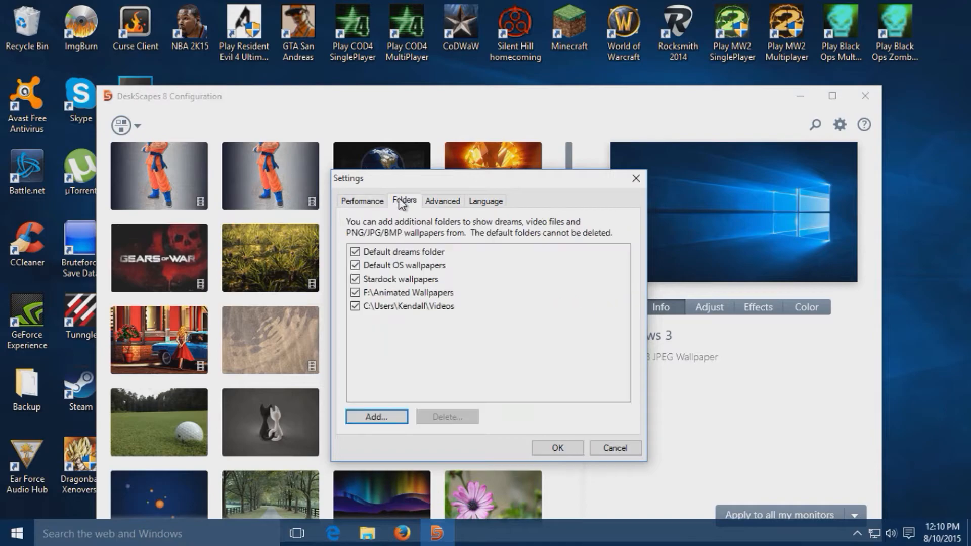
{"action": "mouse_move", "coordinate": [470, 313]}
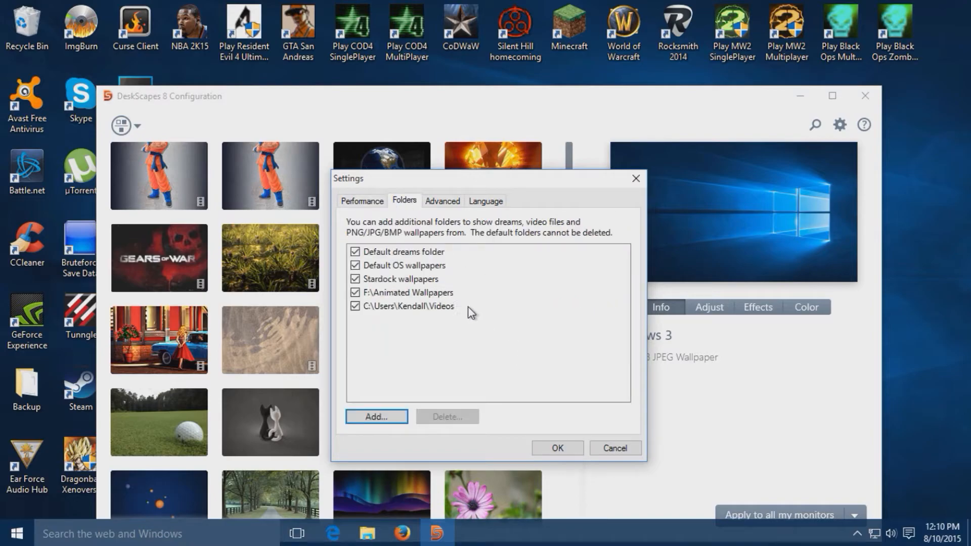
{"action": "mouse_move", "coordinate": [484, 331]}
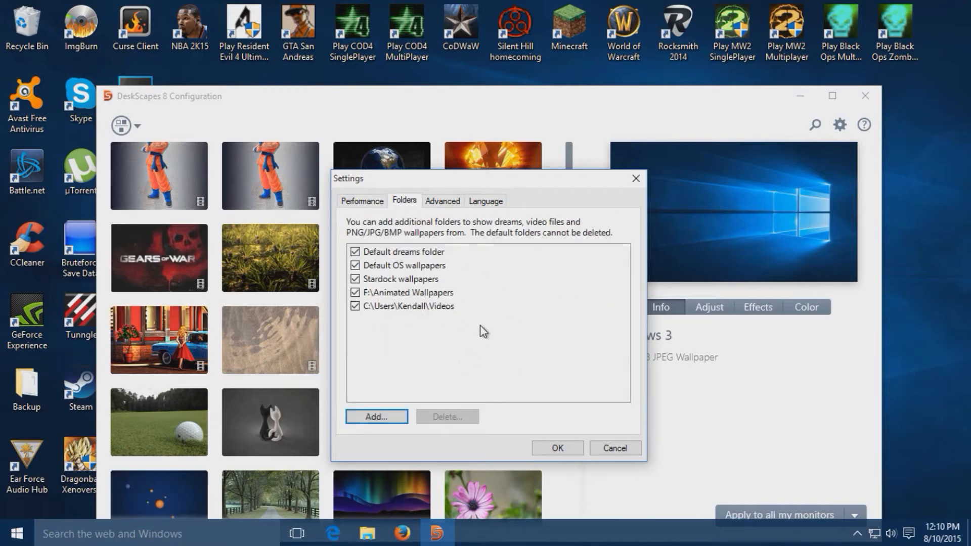
{"action": "mouse_move", "coordinate": [449, 327]}
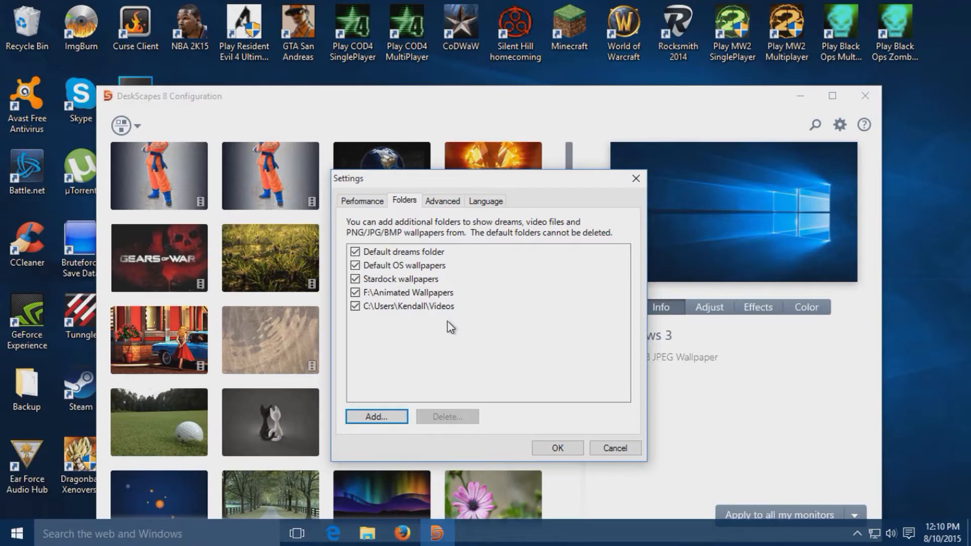
{"action": "mouse_move", "coordinate": [451, 304]}
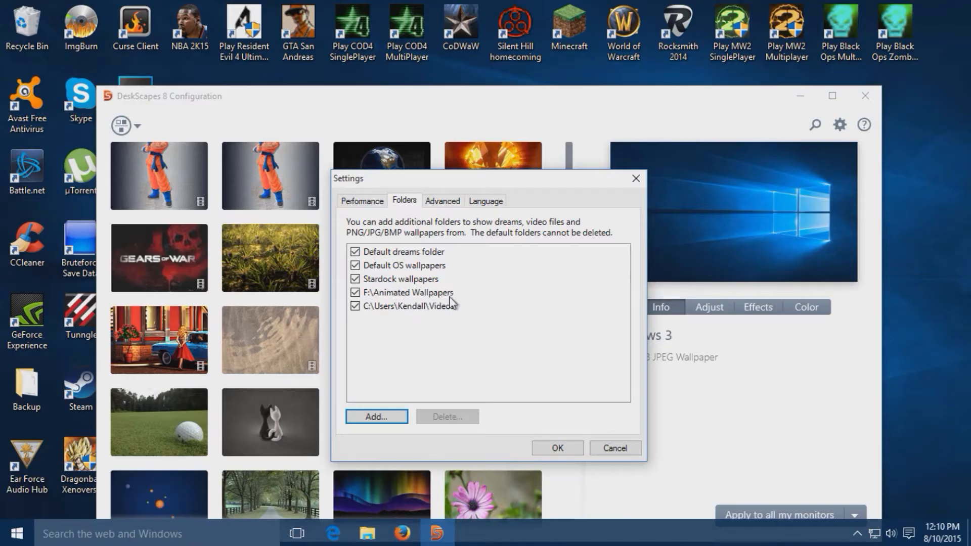
{"action": "mouse_move", "coordinate": [392, 299]}
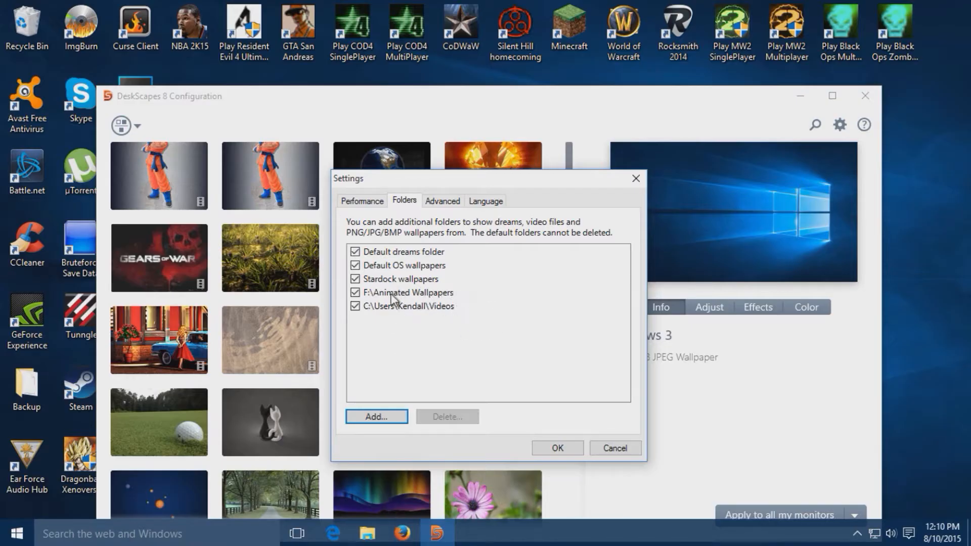
{"action": "left_click", "coordinate": [407, 292]}
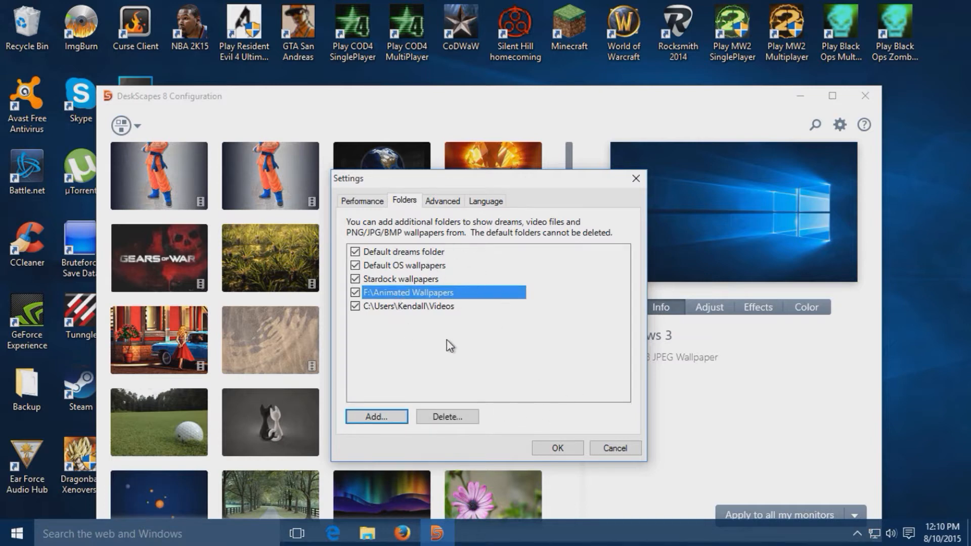
{"action": "mouse_move", "coordinate": [469, 328]}
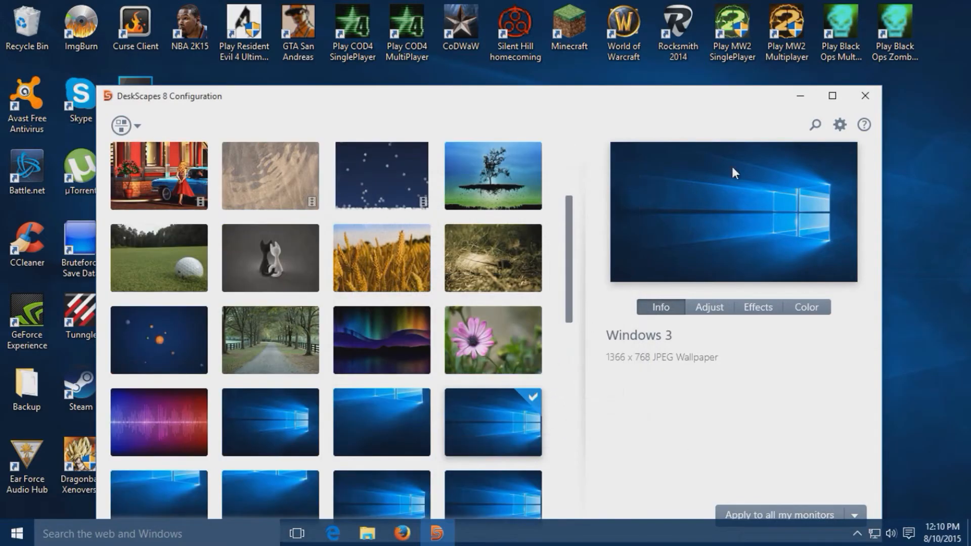
Look over the Advanced and Performance pages, then dismiss Settings with OK unchanged.
{"action": "left_click", "coordinate": [839, 124]}
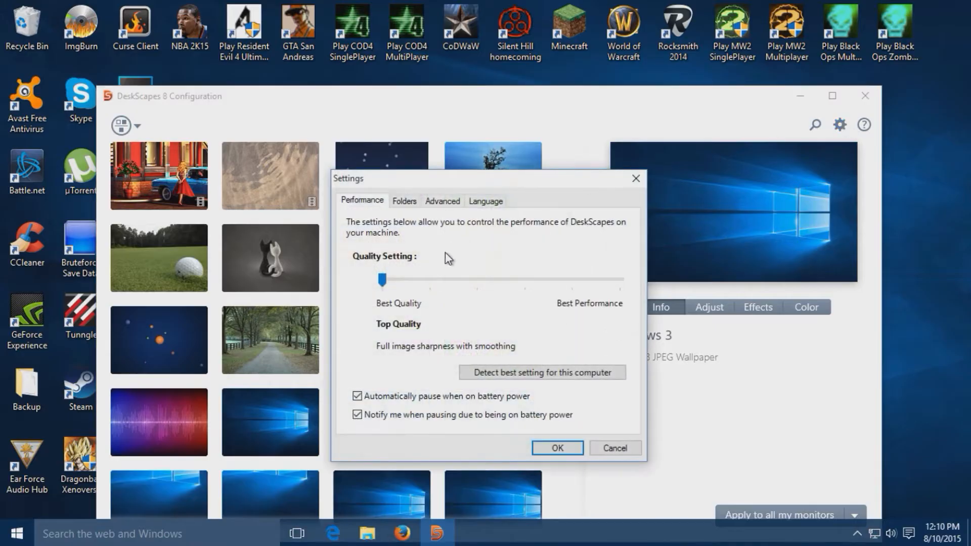
{"action": "mouse_move", "coordinate": [515, 267]}
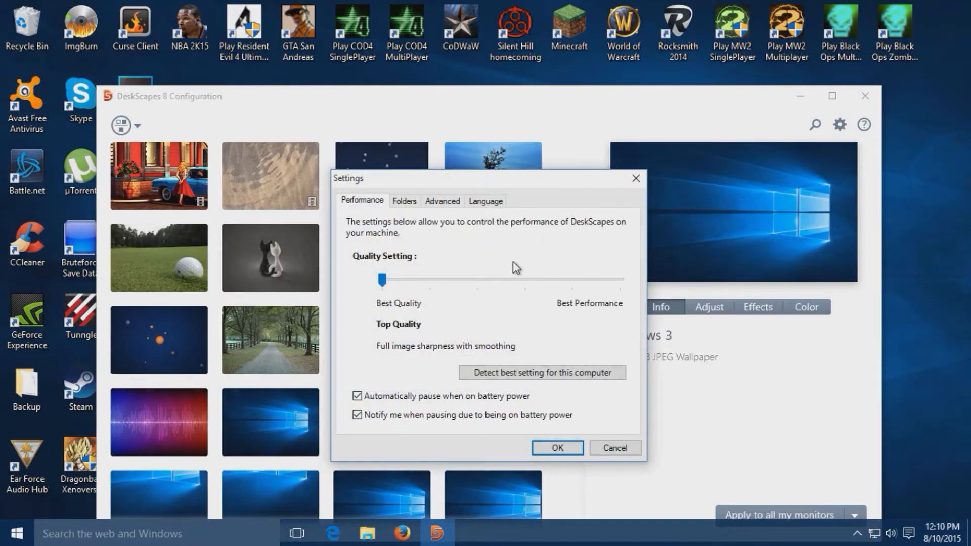
{"action": "mouse_move", "coordinate": [464, 302]}
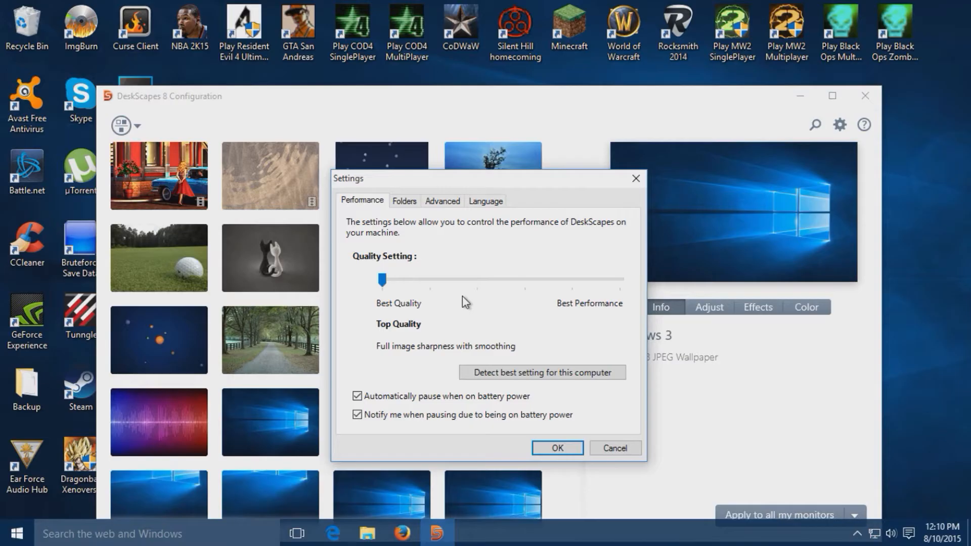
{"action": "mouse_move", "coordinate": [624, 282]}
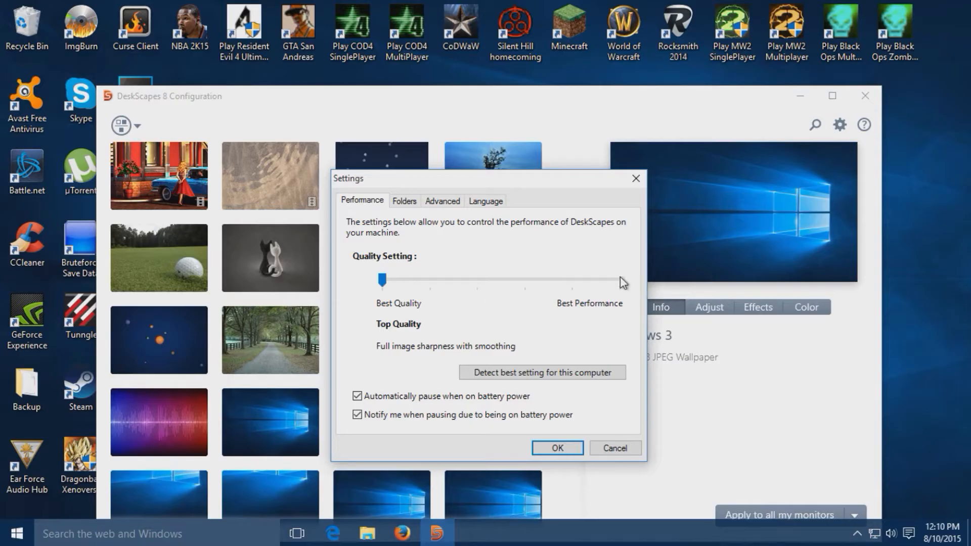
{"action": "mouse_move", "coordinate": [645, 293]}
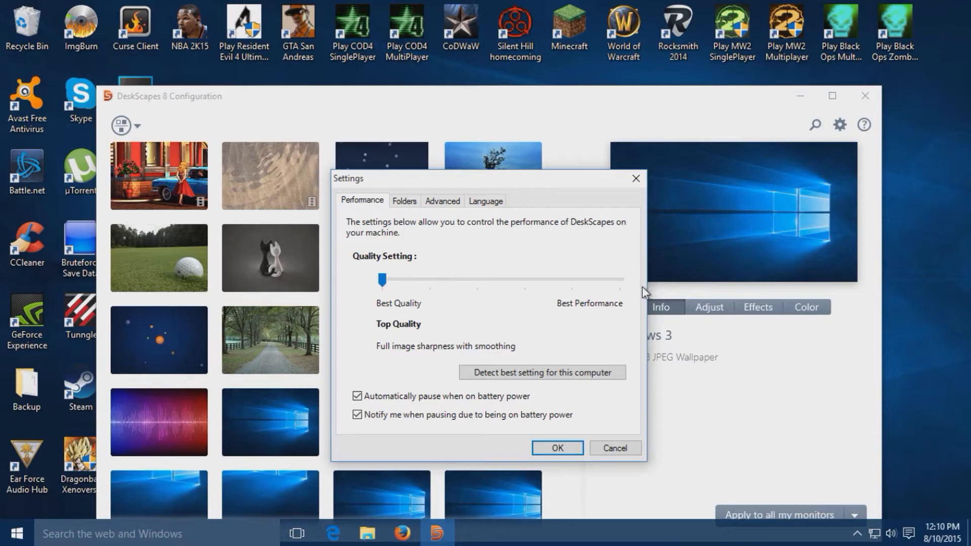
{"action": "mouse_move", "coordinate": [647, 291]}
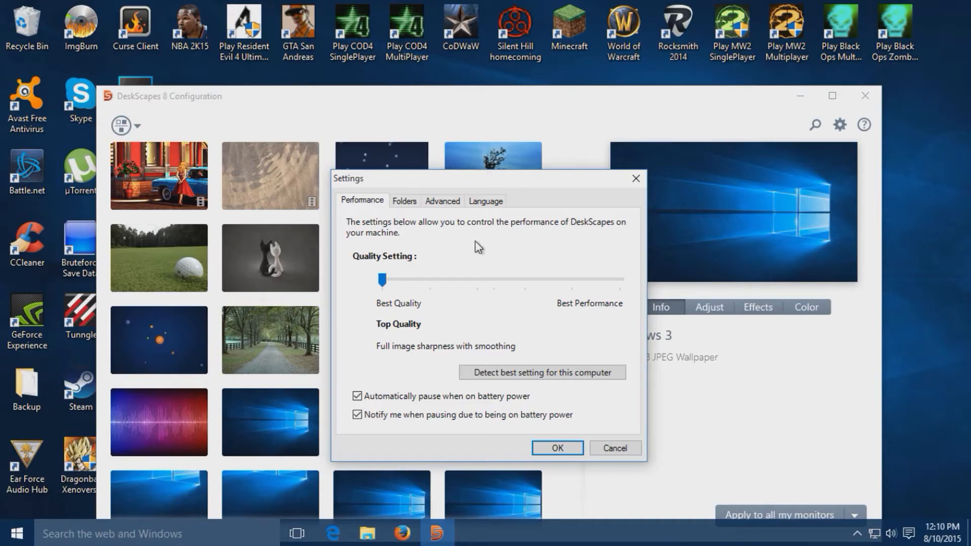
{"action": "mouse_move", "coordinate": [478, 320]}
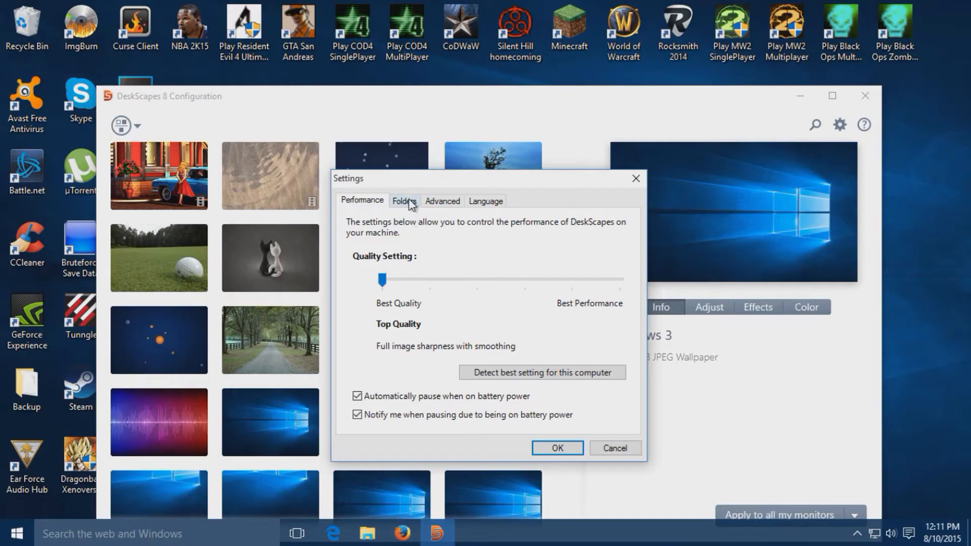
{"action": "left_click", "coordinate": [442, 200]}
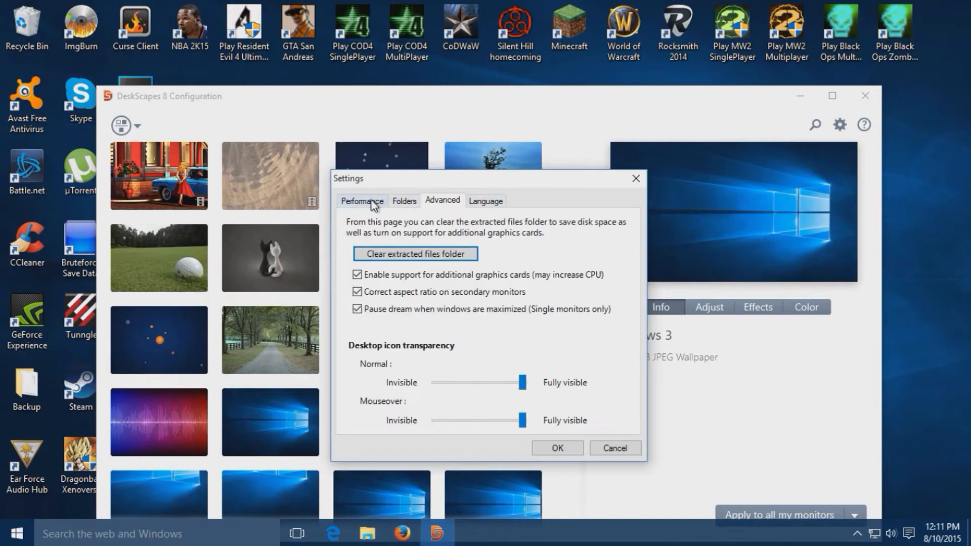
{"action": "left_click", "coordinate": [362, 200]}
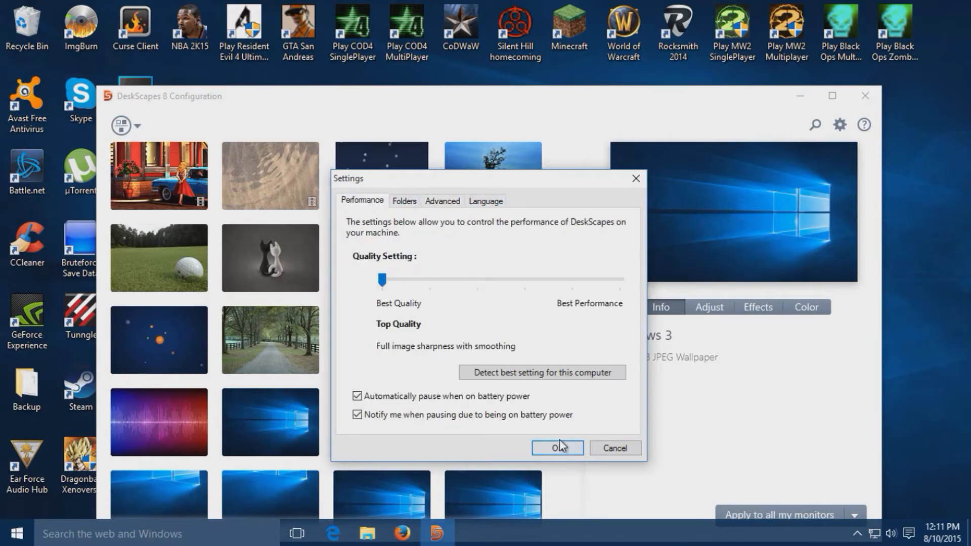
{"action": "left_click", "coordinate": [556, 448]}
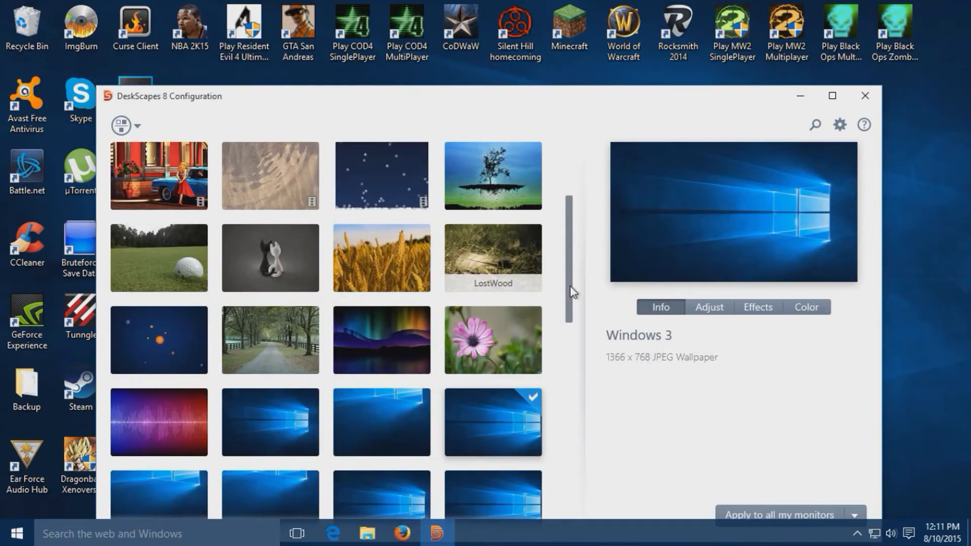
{"action": "scroll", "scroll_direction": "down", "scroll_amount": 3}
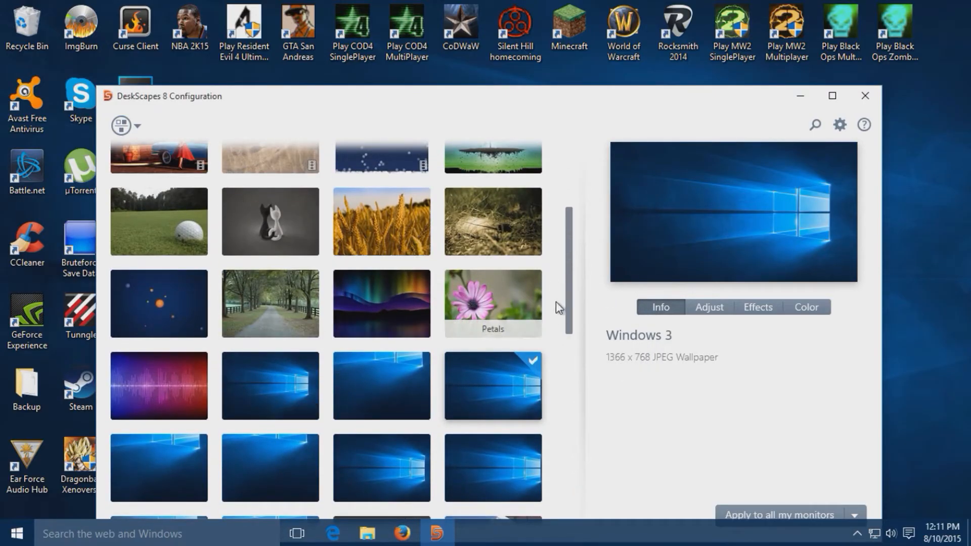
Apply the animated Gears of War dream from the gallery as the desktop background.
{"action": "scroll", "scroll_direction": "down", "scroll_amount": 3}
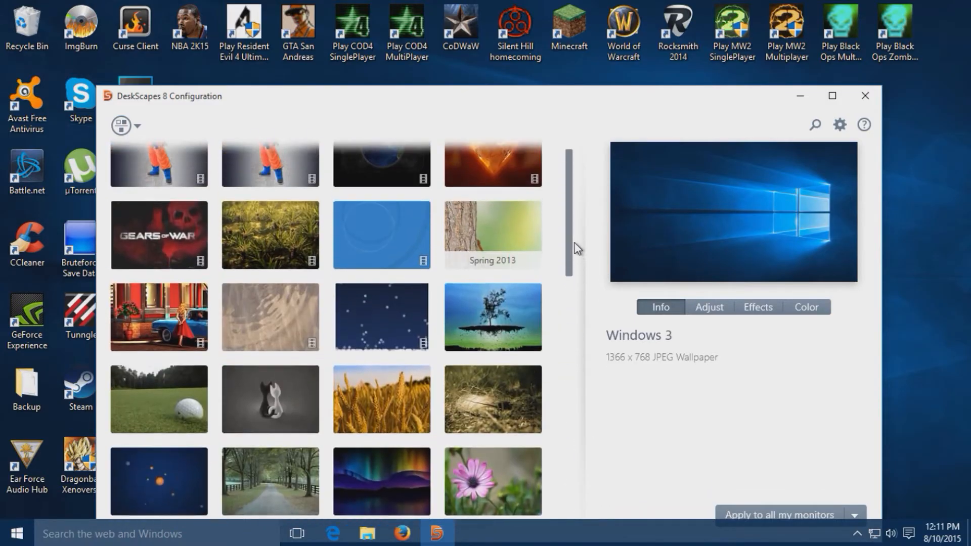
{"action": "scroll", "scroll_direction": "down", "scroll_amount": 3}
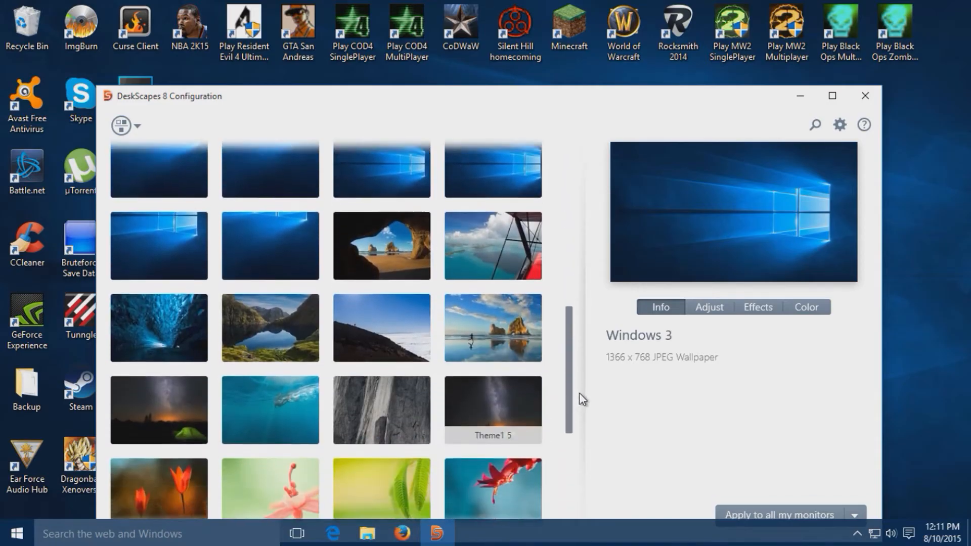
{"action": "scroll", "scroll_direction": "down", "scroll_amount": 3}
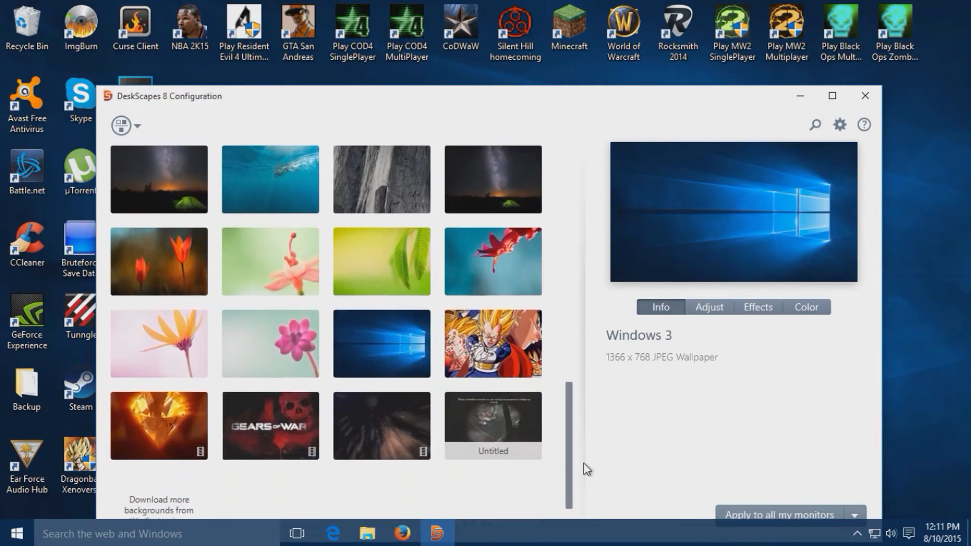
{"action": "left_click", "coordinate": [270, 425]}
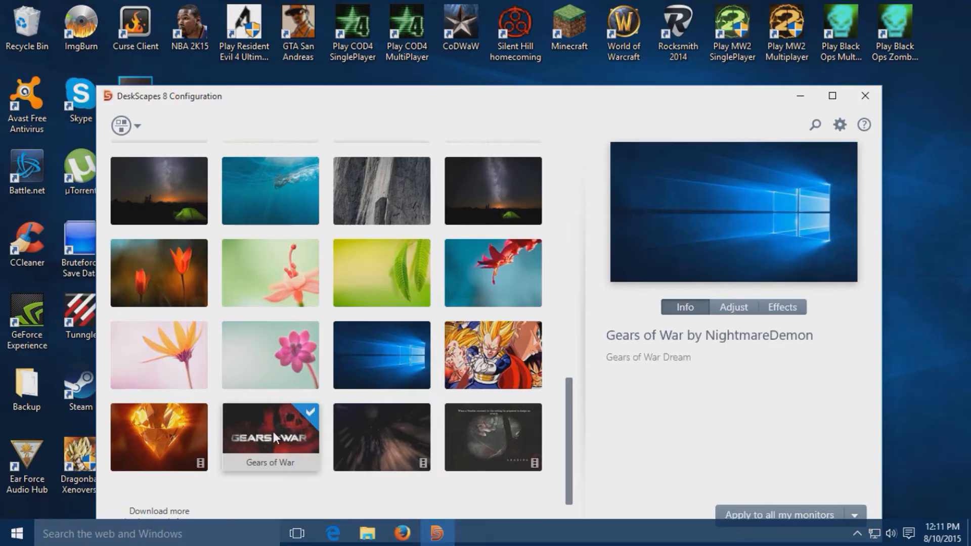
{"action": "left_click", "coordinate": [269, 436]}
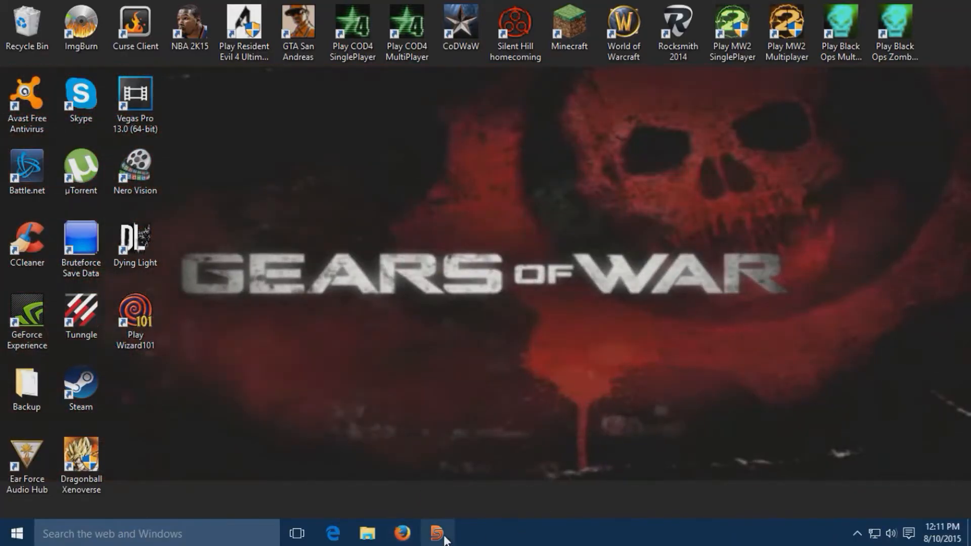
Reopen the DeskScapes window from the taskbar and return the gallery to the top.
{"action": "left_click", "coordinate": [437, 533]}
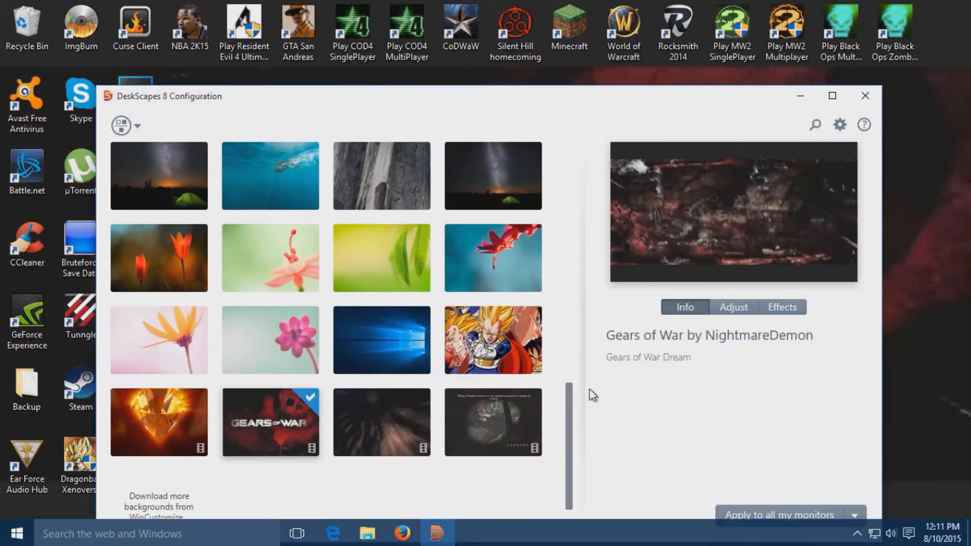
{"action": "scroll", "scroll_direction": "down", "scroll_amount": 3}
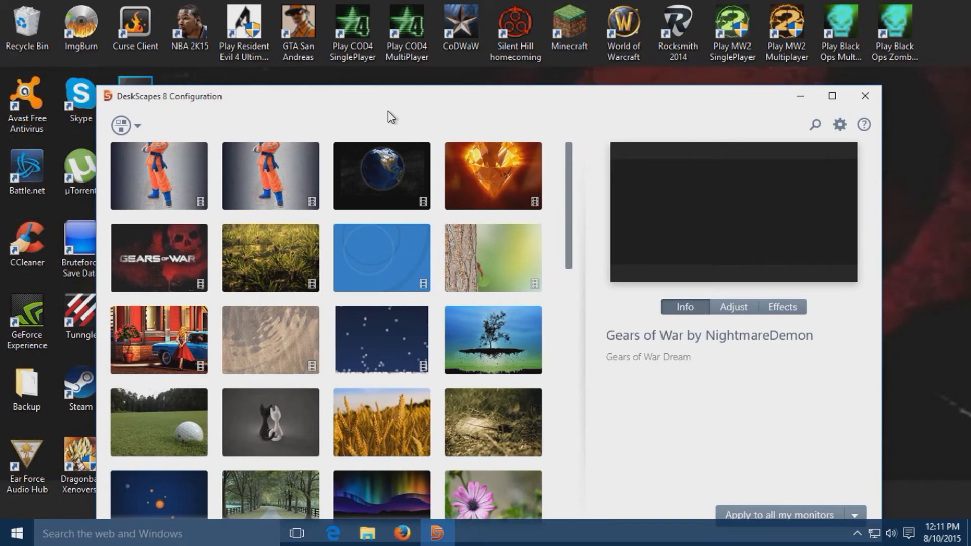
{"action": "left_click", "coordinate": [159, 258]}
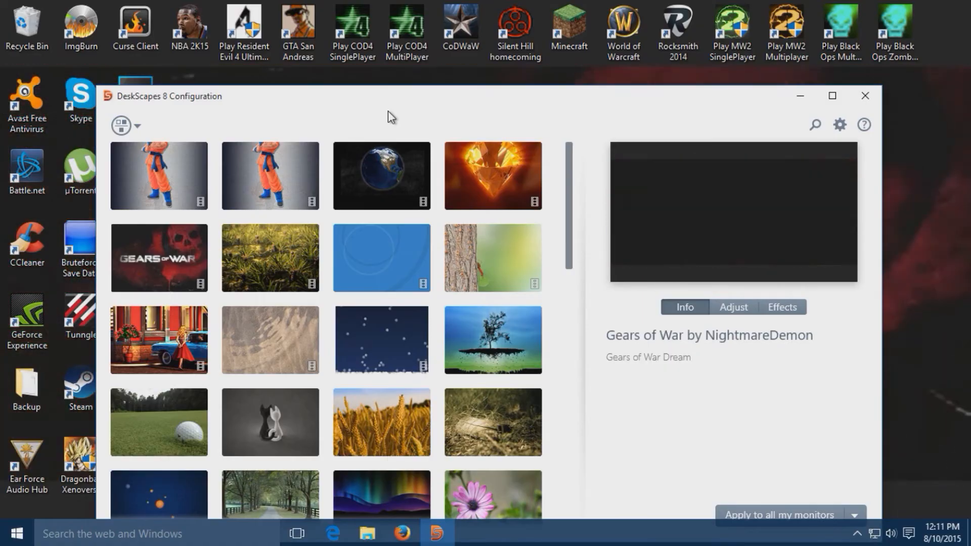
{"action": "left_click", "coordinate": [158, 258]}
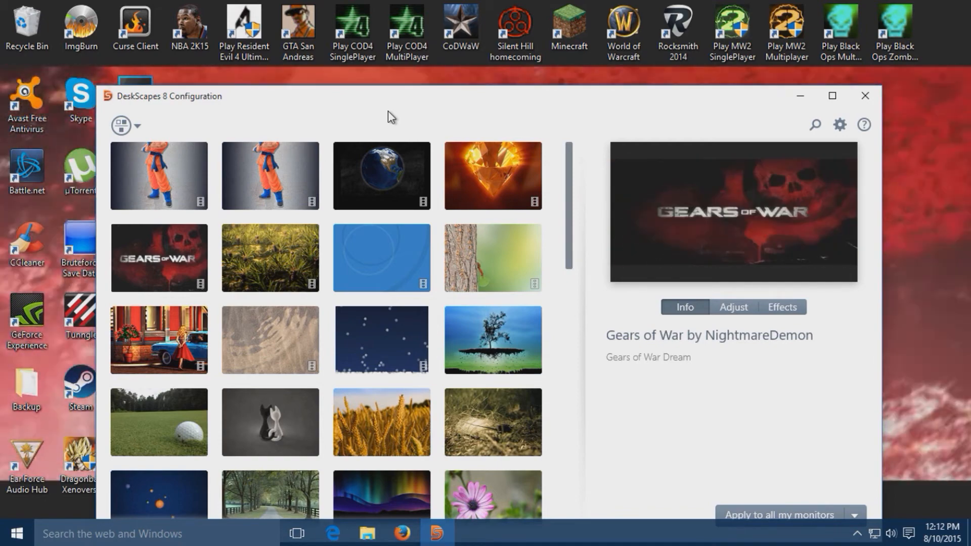
{"action": "mouse_move", "coordinate": [297, 127]}
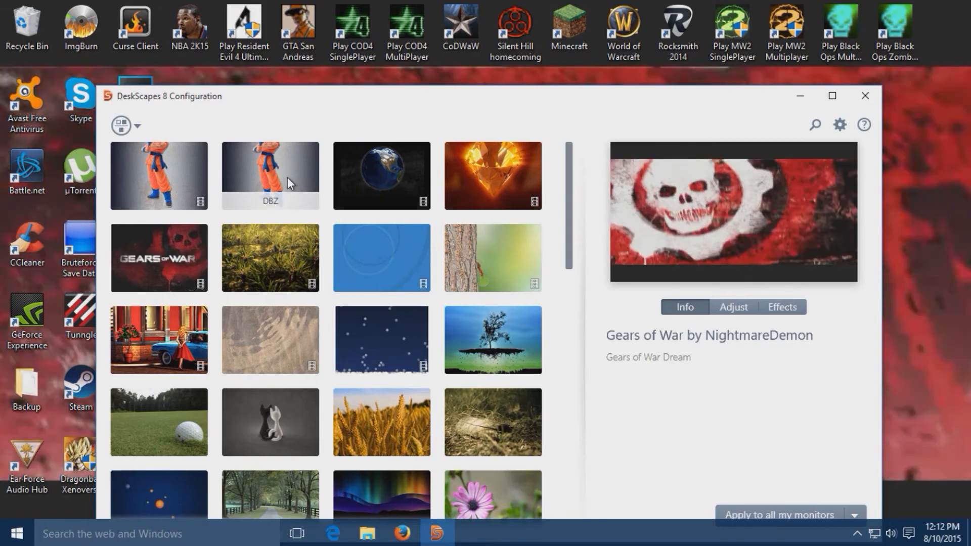
Apply the DBZ Goku wallpaper to all monitors and bring the DeskScapes window back.
{"action": "left_click", "coordinate": [269, 175]}
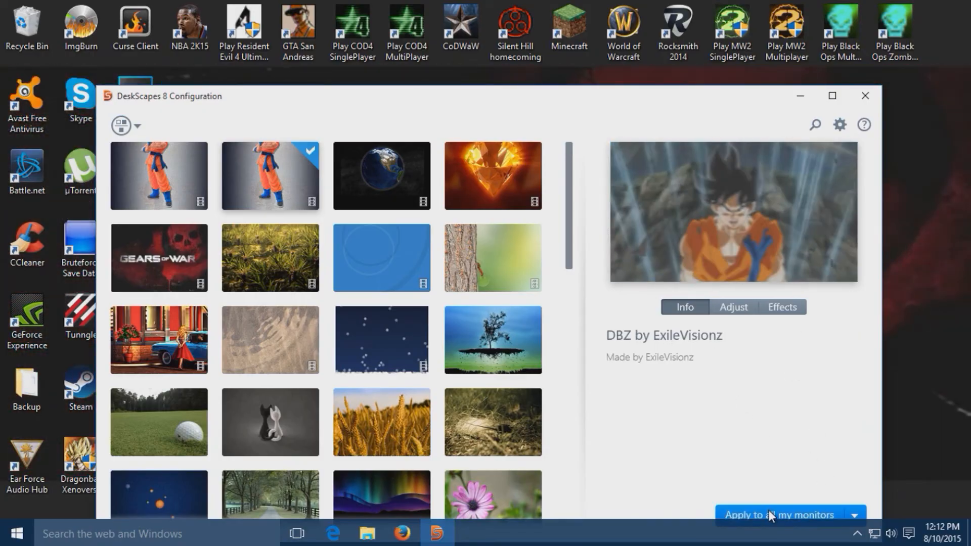
{"action": "left_click", "coordinate": [778, 515]}
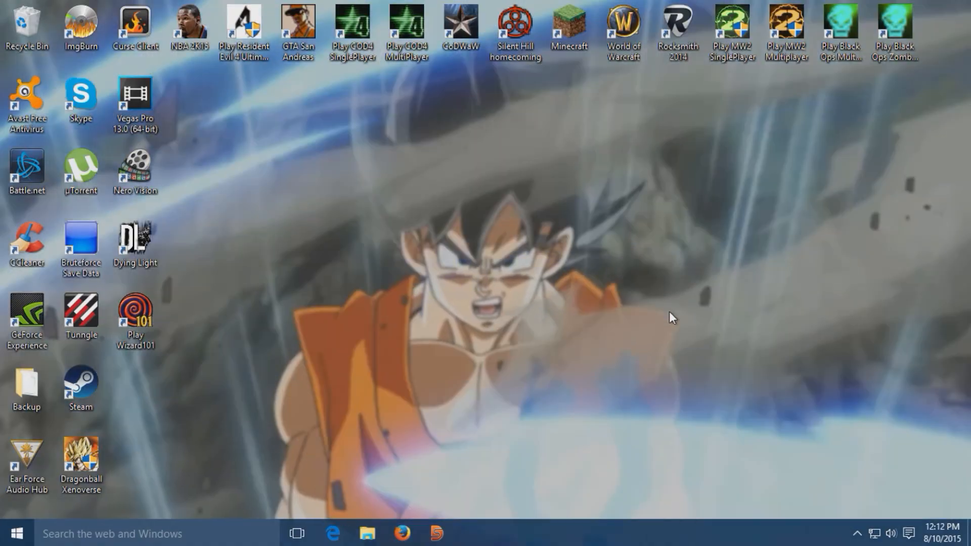
{"action": "left_click", "coordinate": [436, 533]}
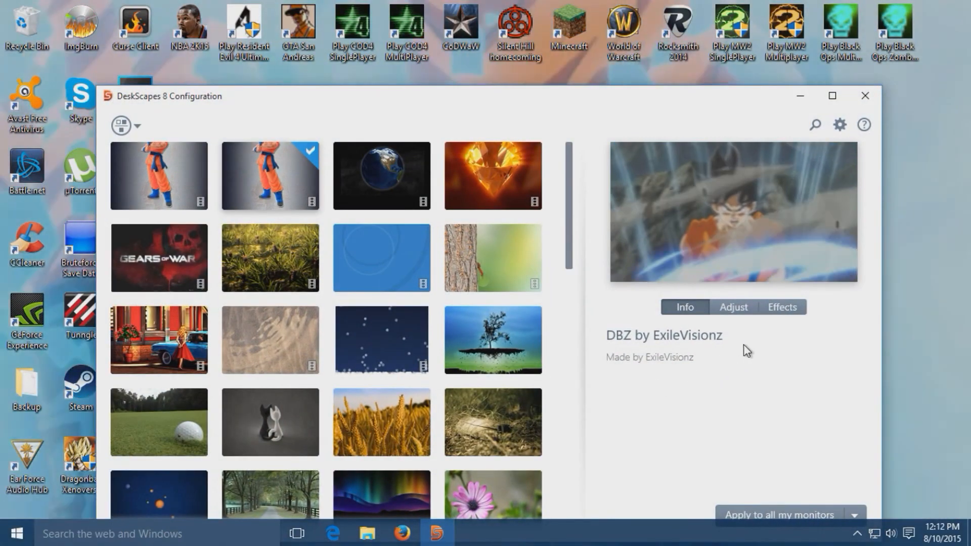